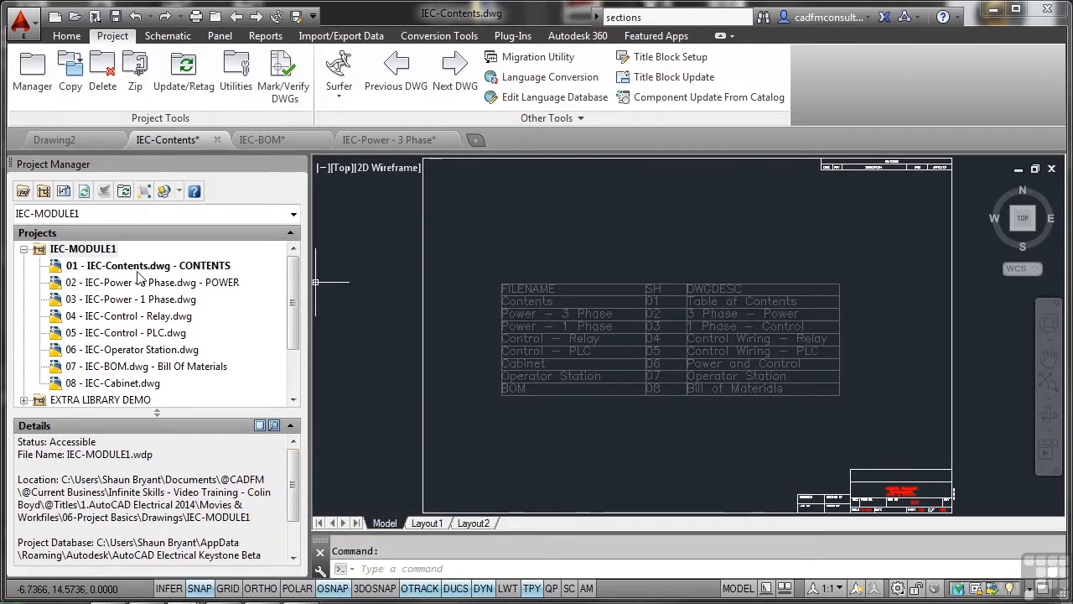
Open the 04 IEC-Control - Relay drawing from the IEC-MODULE1 project list
{"action": "double_click", "coordinate": [131, 281]}
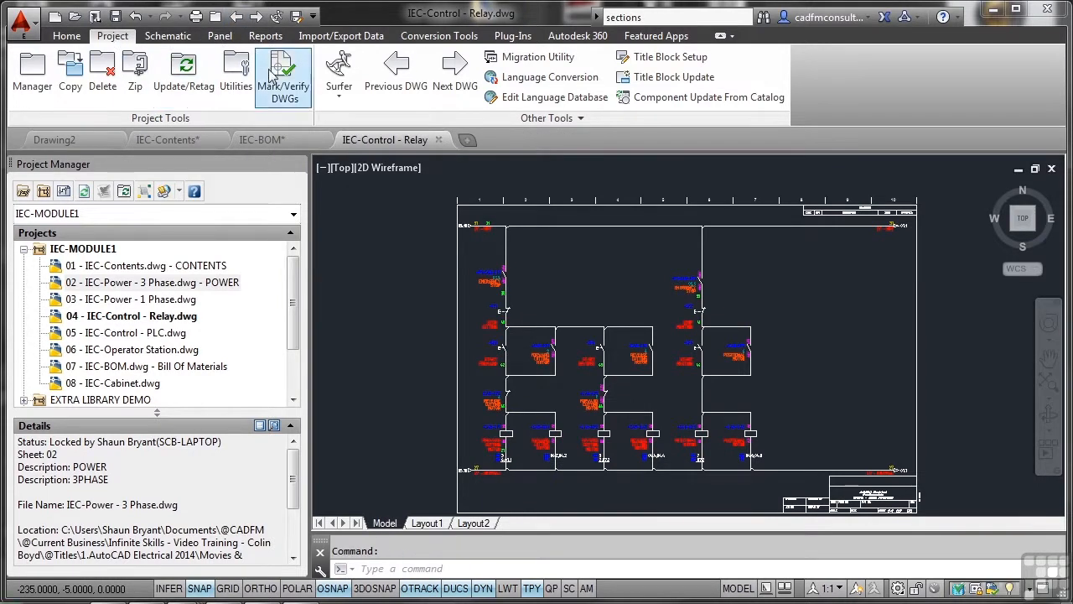
{"action": "mouse_move", "coordinate": [396, 70]}
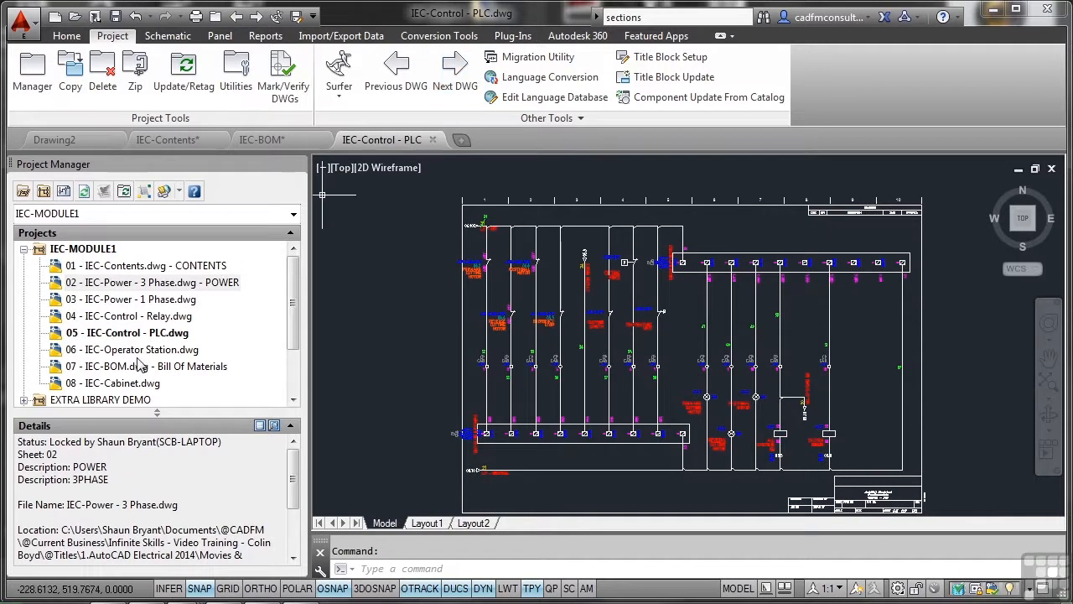
Open 07 IEC-BOM.dwg, then return to the IEC-Control - PLC drawing's model view
{"action": "double_click", "coordinate": [131, 366]}
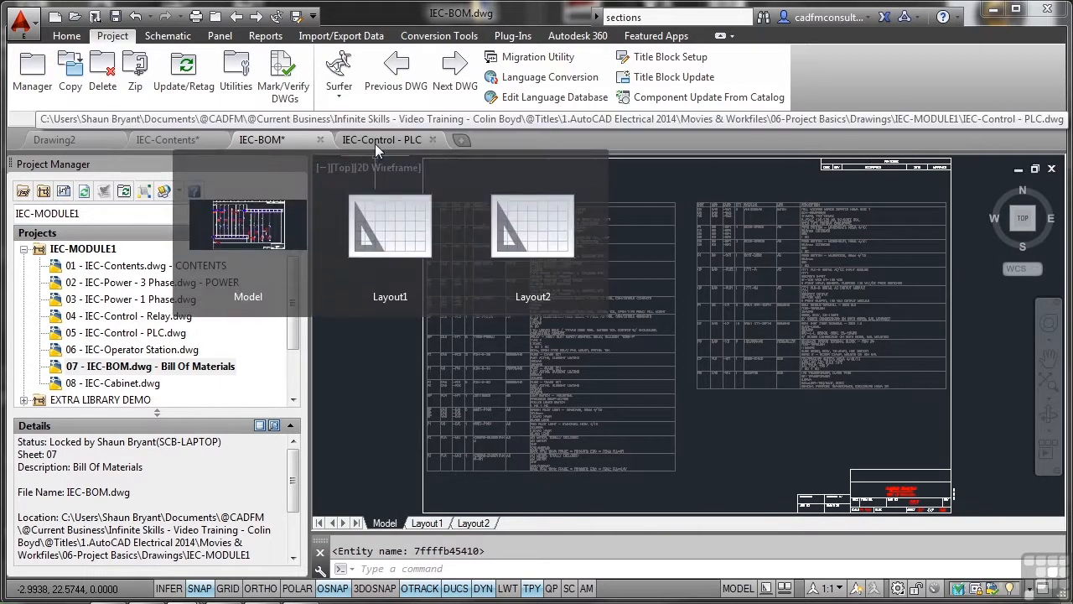
{"action": "left_click", "coordinate": [382, 139]}
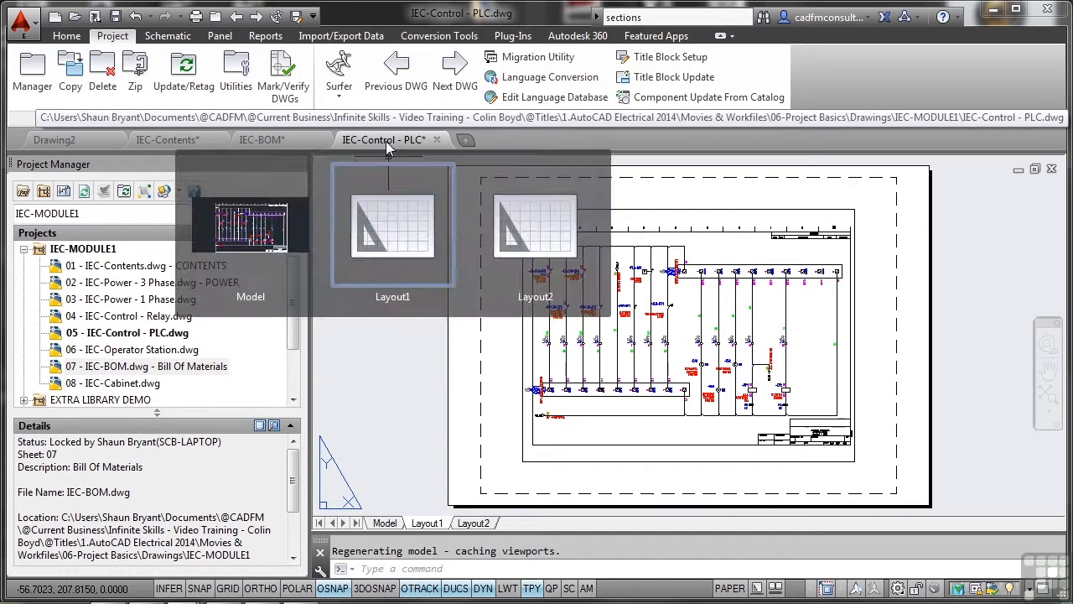
{"action": "left_click", "coordinate": [386, 523]}
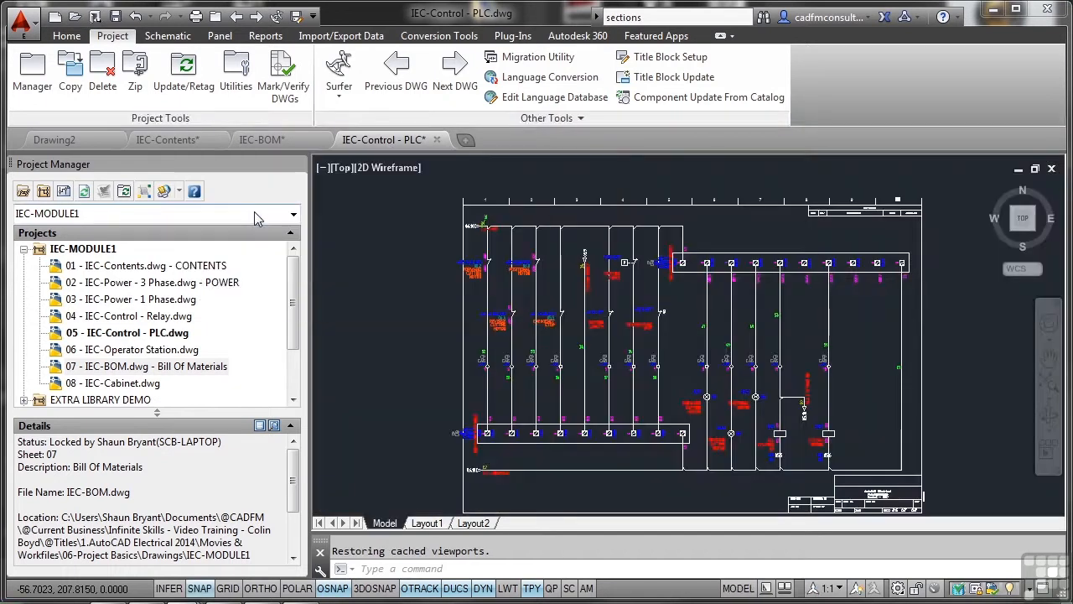
{"action": "mouse_move", "coordinate": [446, 221]}
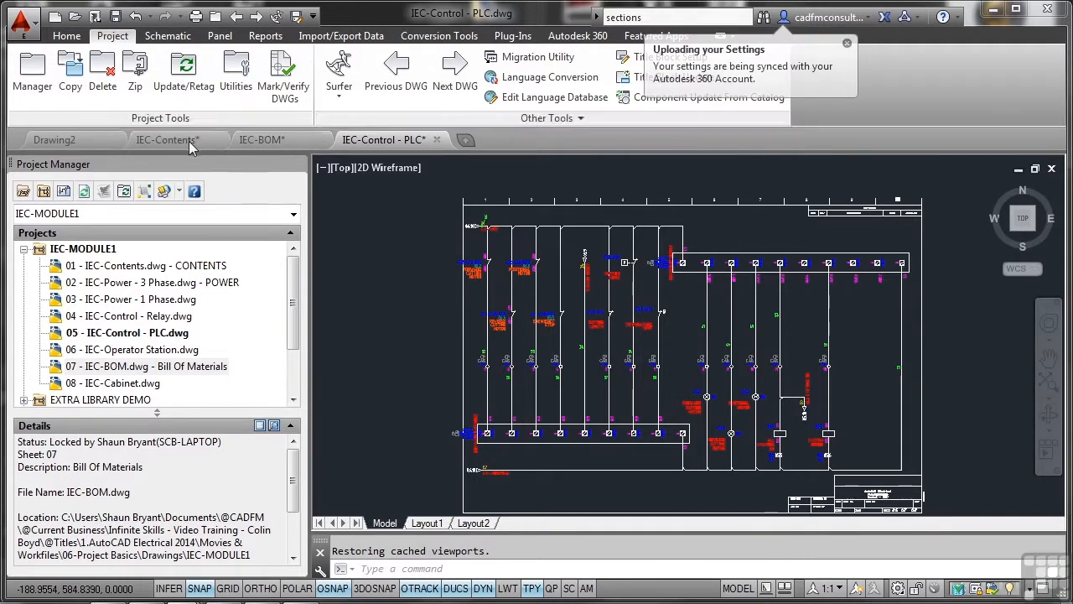
{"action": "mouse_move", "coordinate": [54, 139]}
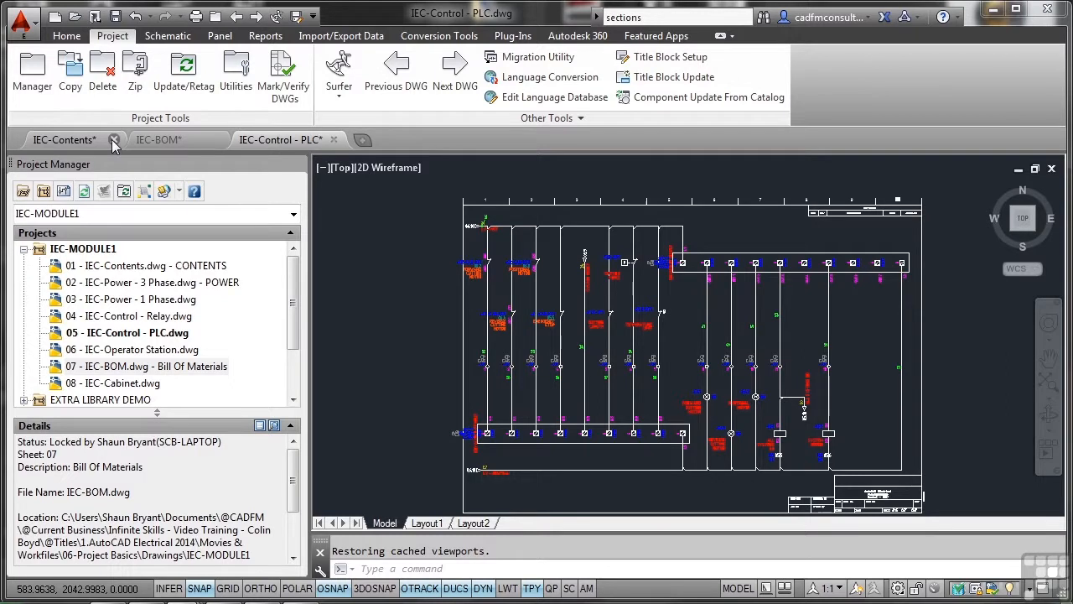
Close IEC-Contents and IEC-BOM, answering the save prompt, leaving only the PLC drawing open
{"action": "left_click", "coordinate": [114, 139]}
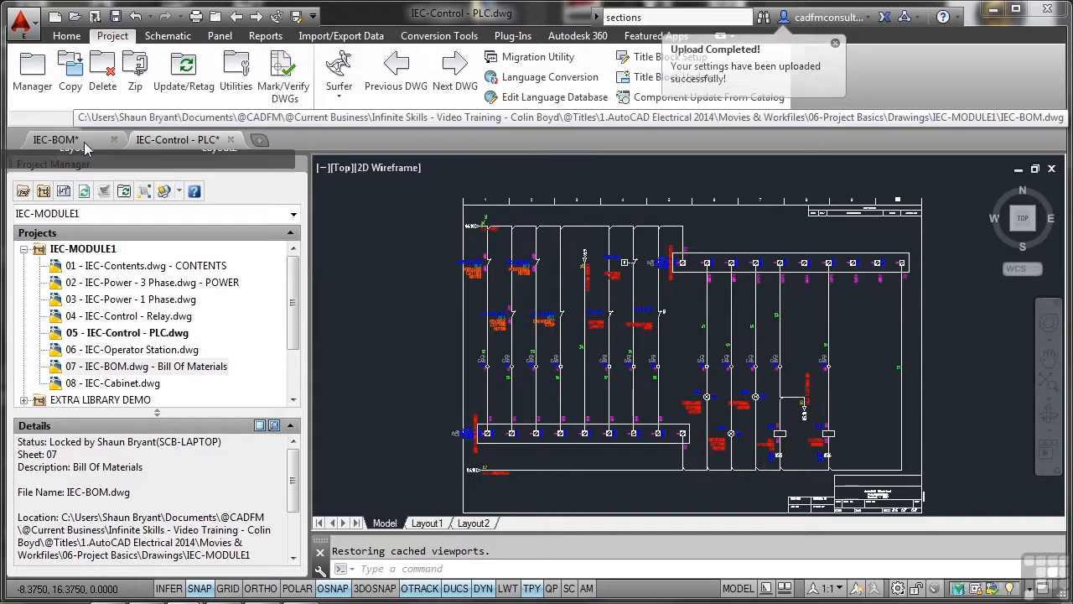
{"action": "left_click", "coordinate": [114, 139]}
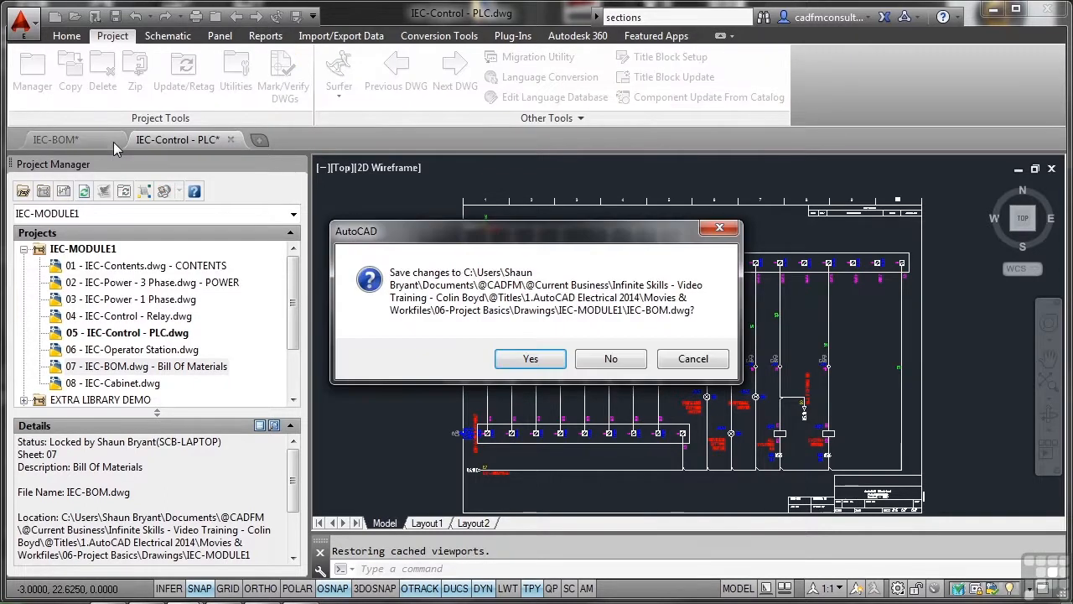
{"action": "left_click", "coordinate": [529, 359]}
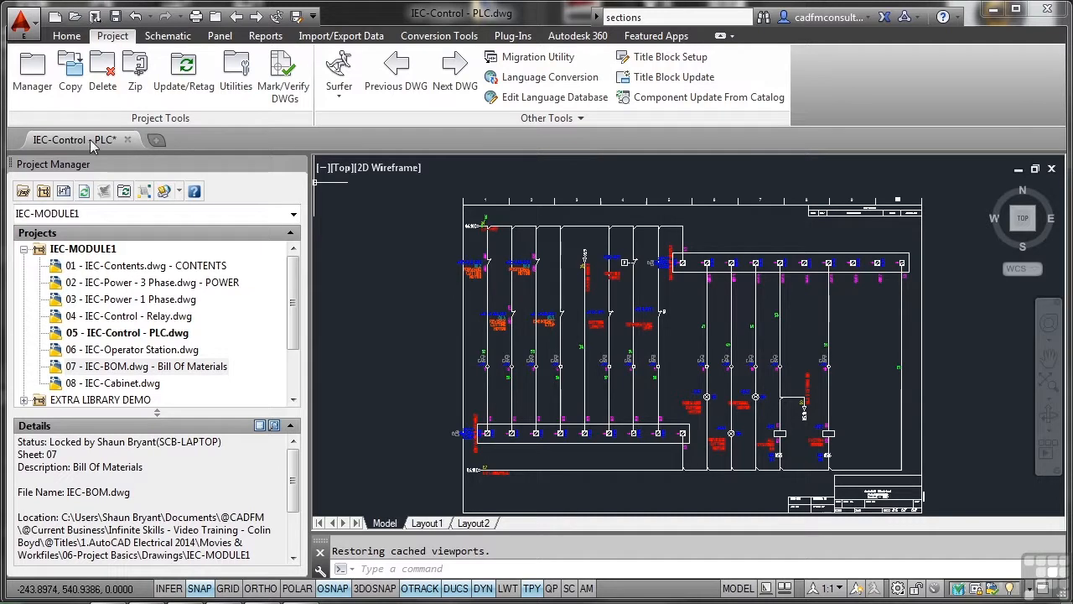
{"action": "mouse_move", "coordinate": [526, 251]}
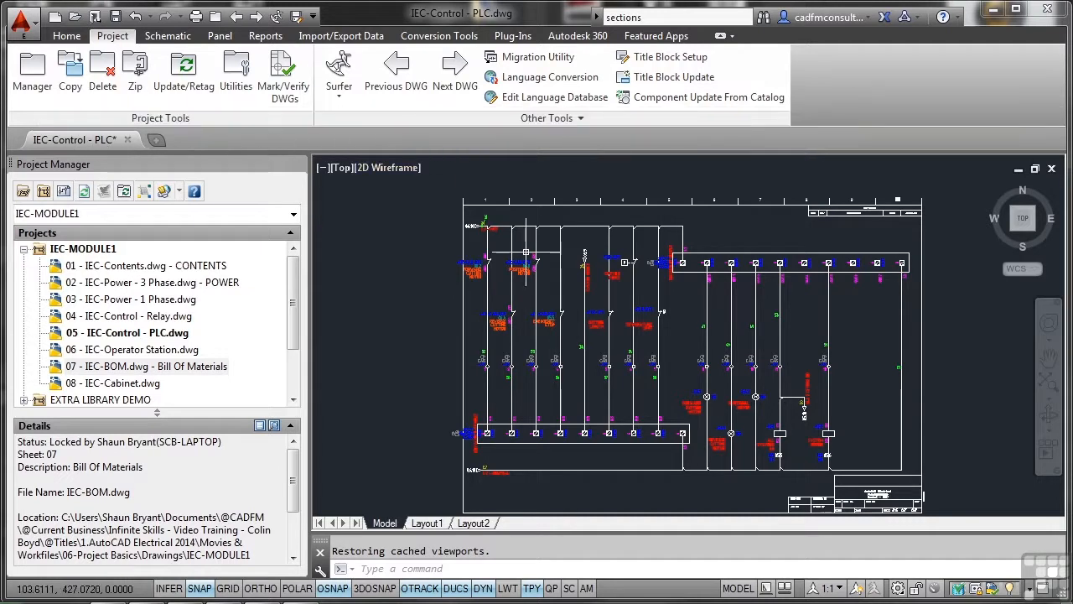
{"action": "mouse_move", "coordinate": [526, 298]}
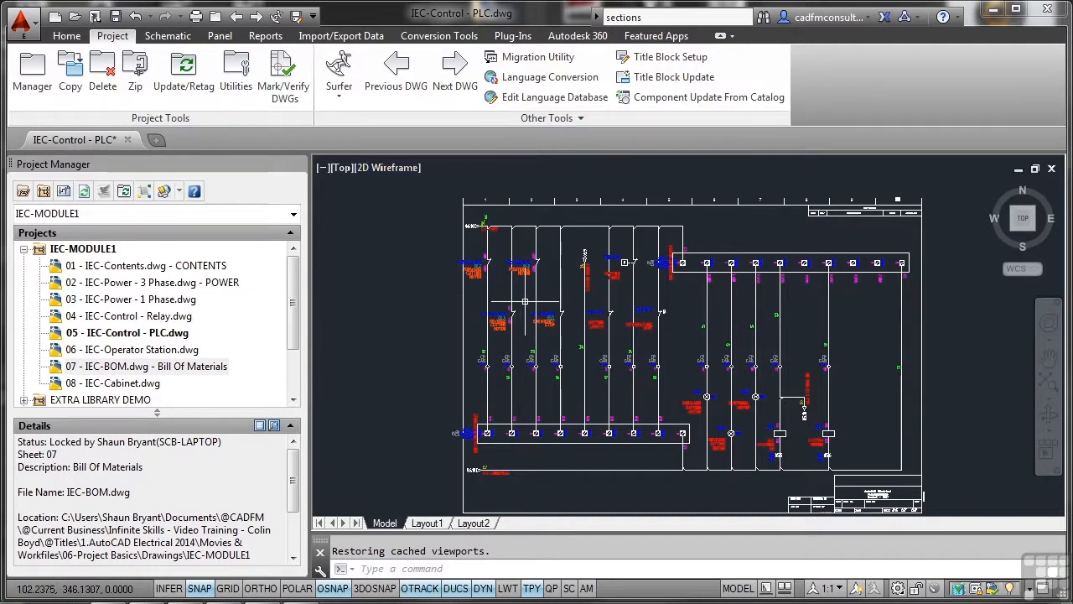
{"action": "mouse_move", "coordinate": [533, 301]}
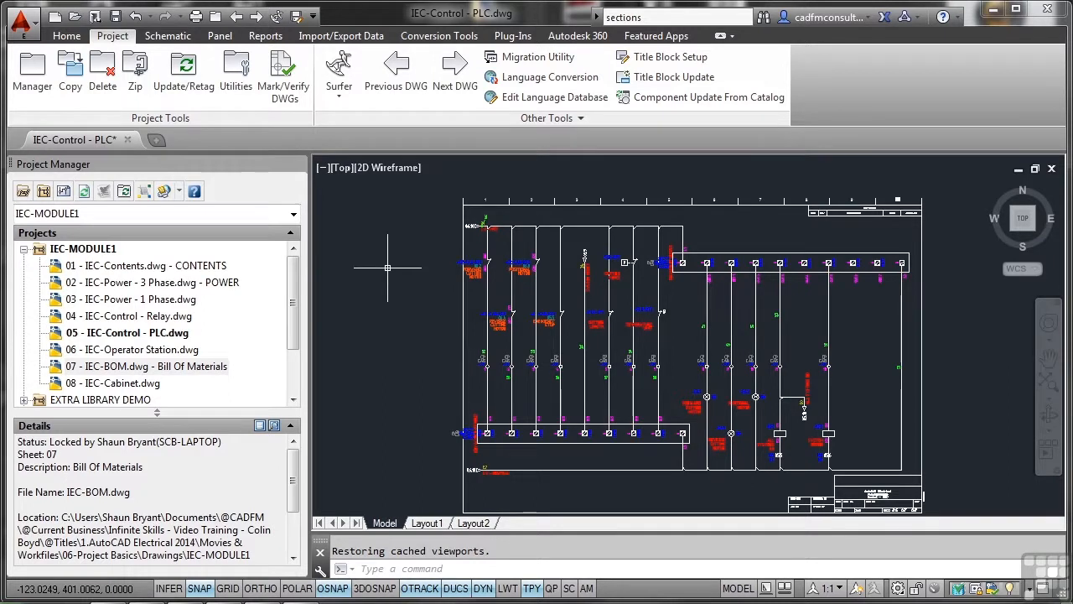
{"action": "mouse_move", "coordinate": [456, 70]}
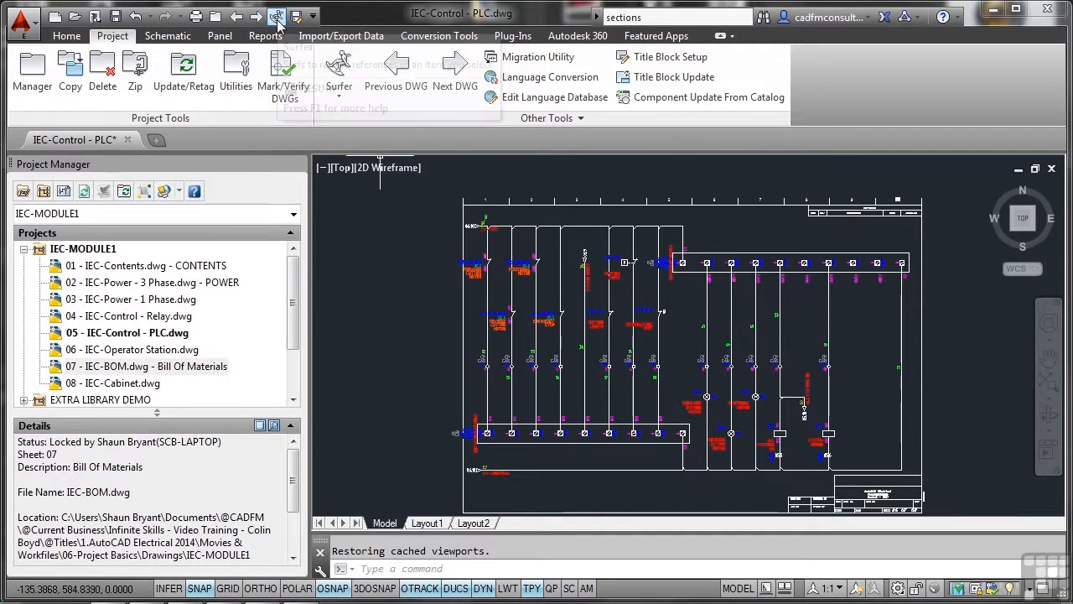
{"action": "mouse_move", "coordinate": [339, 71]}
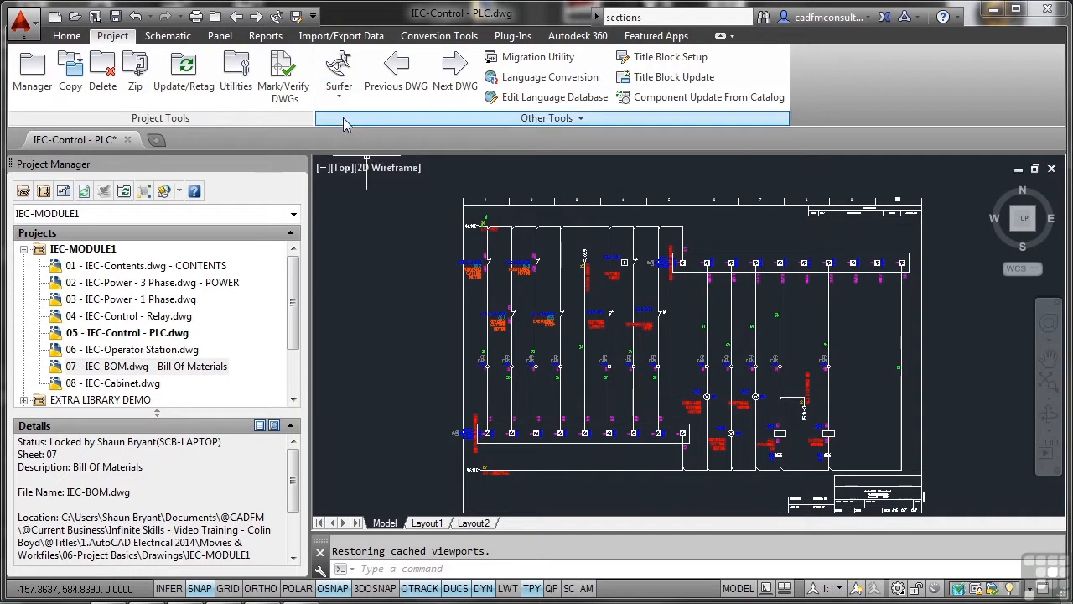
{"action": "left_click", "coordinate": [338, 71]}
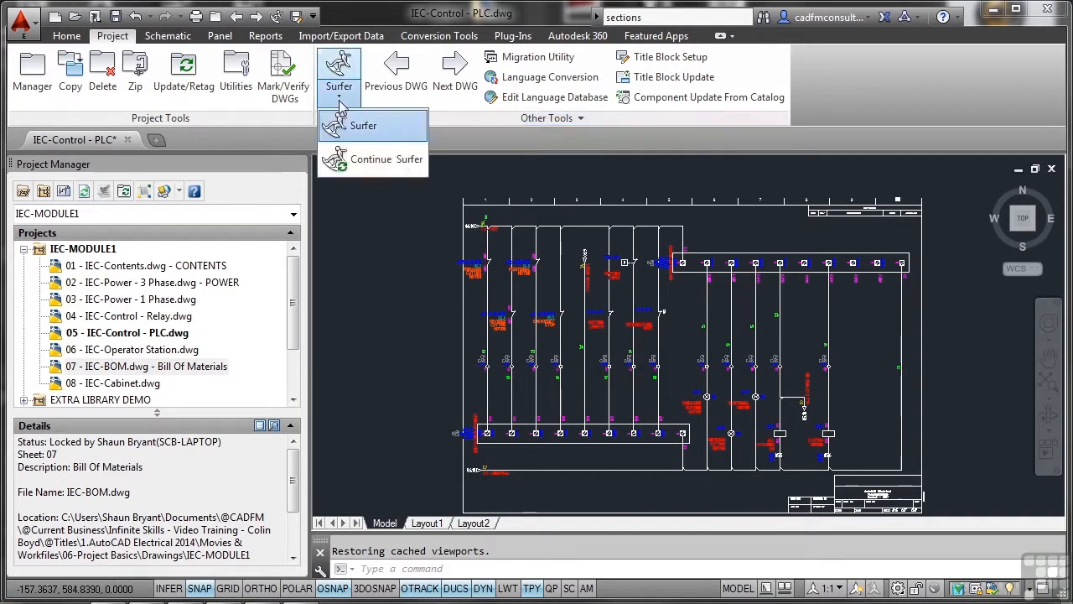
{"action": "mouse_move", "coordinate": [371, 151]}
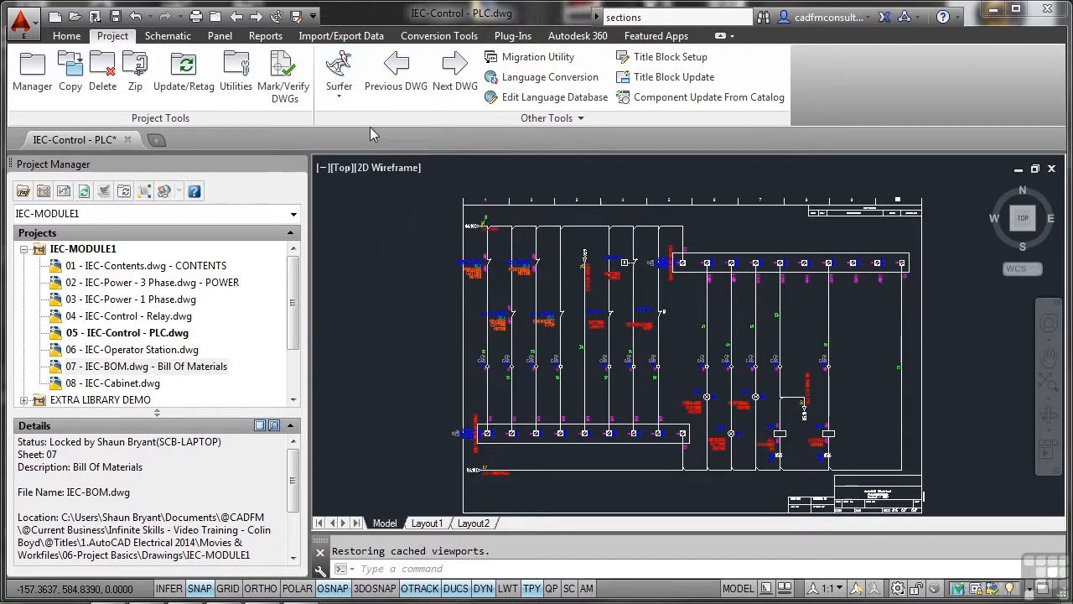
Start Surfer and pick the KF1 relay tag to list its references on sheets 05 and 08
{"action": "left_click", "coordinate": [338, 71]}
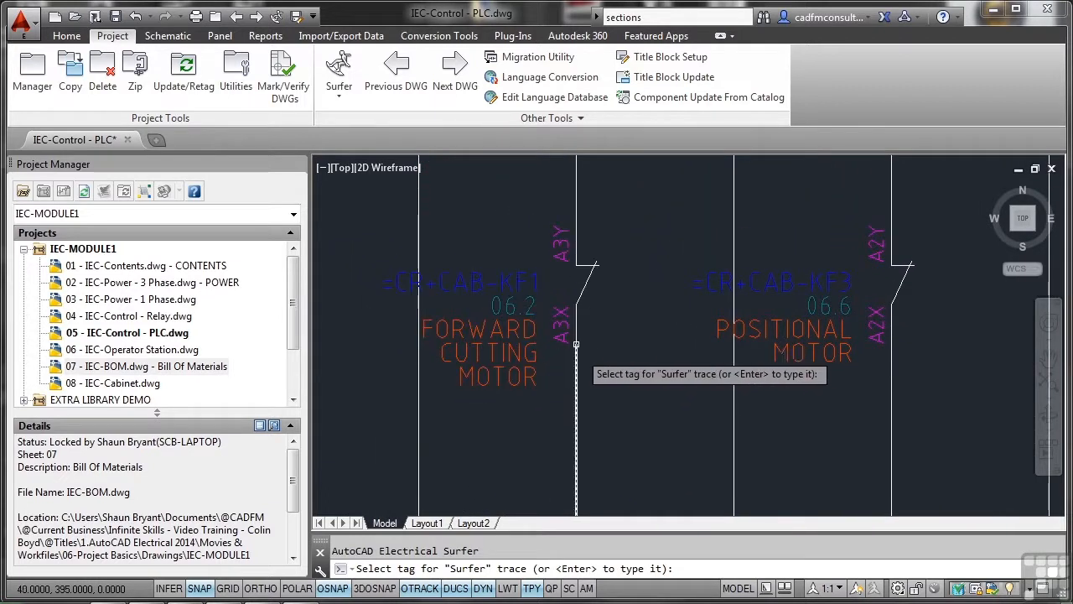
{"action": "mouse_move", "coordinate": [379, 423]}
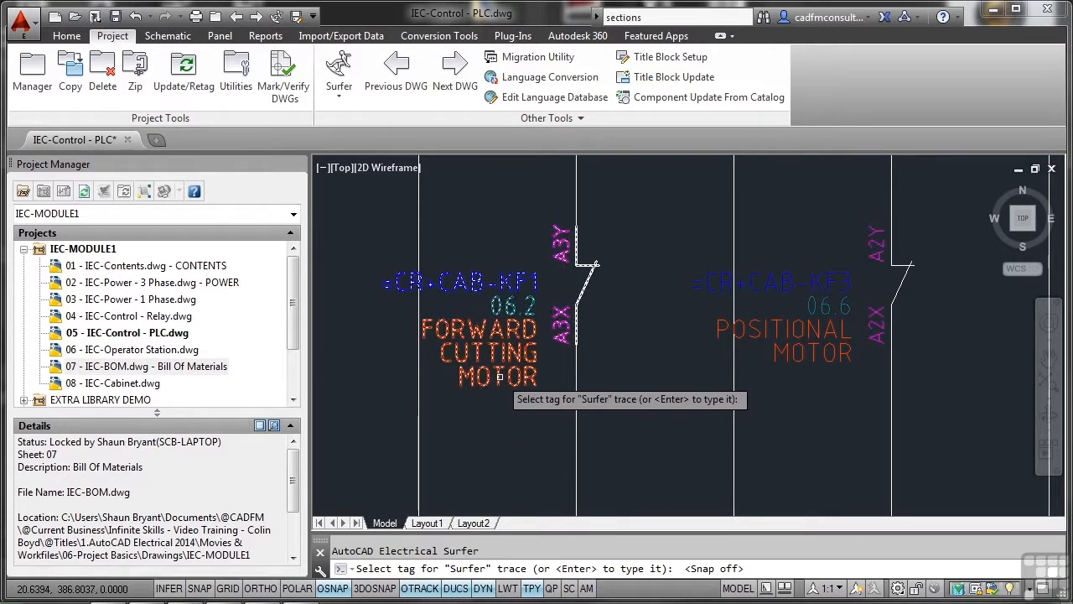
{"action": "left_click", "coordinate": [560, 269]}
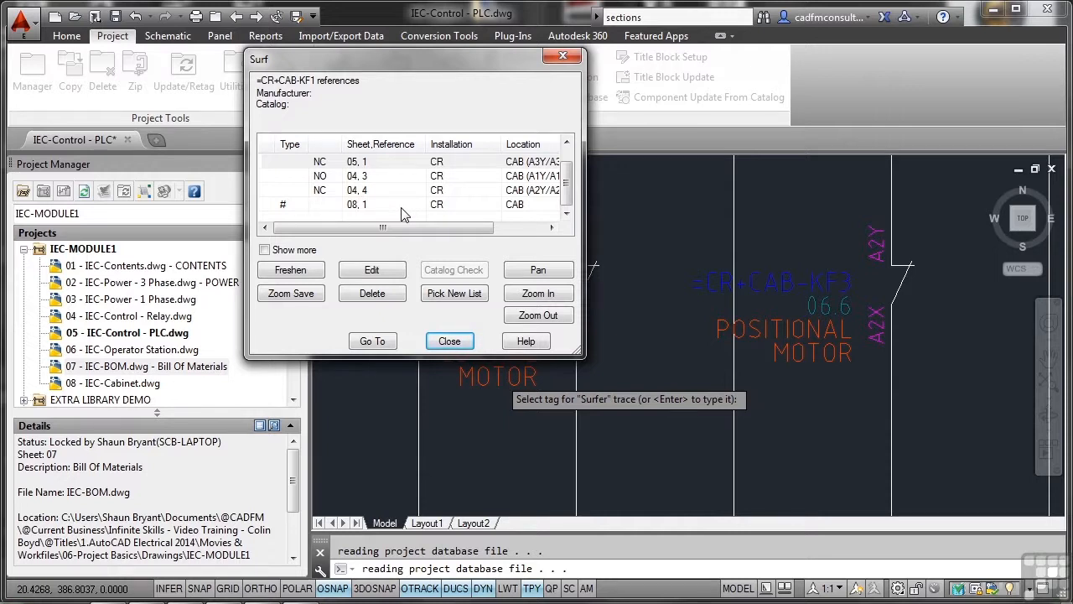
Select the 04,3 NO contact reference and zoom in three times around the KF1 tag
{"action": "left_click", "coordinate": [355, 176]}
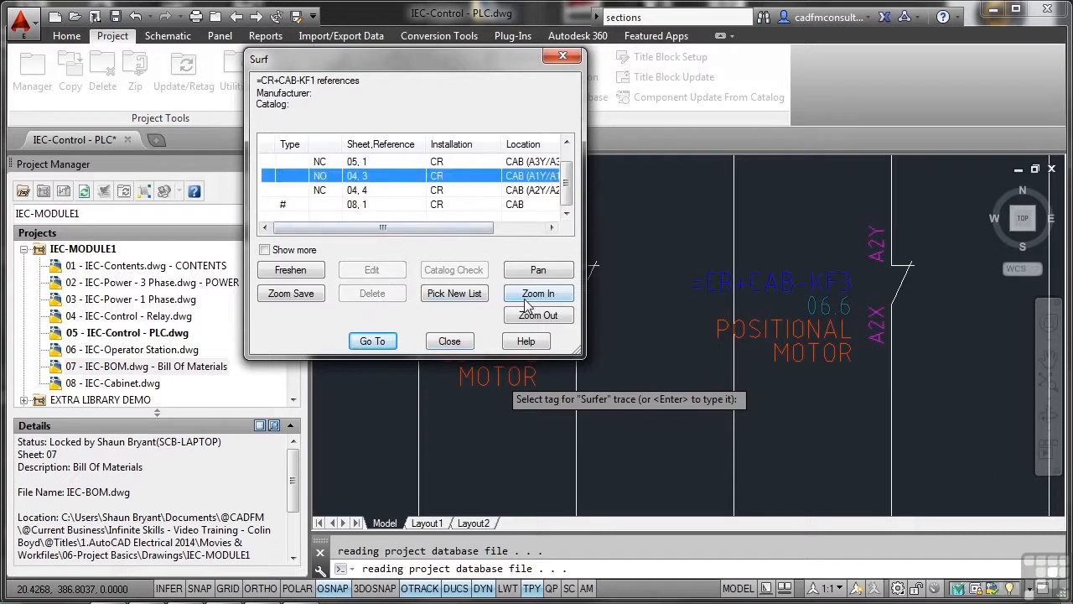
{"action": "left_click", "coordinate": [536, 291]}
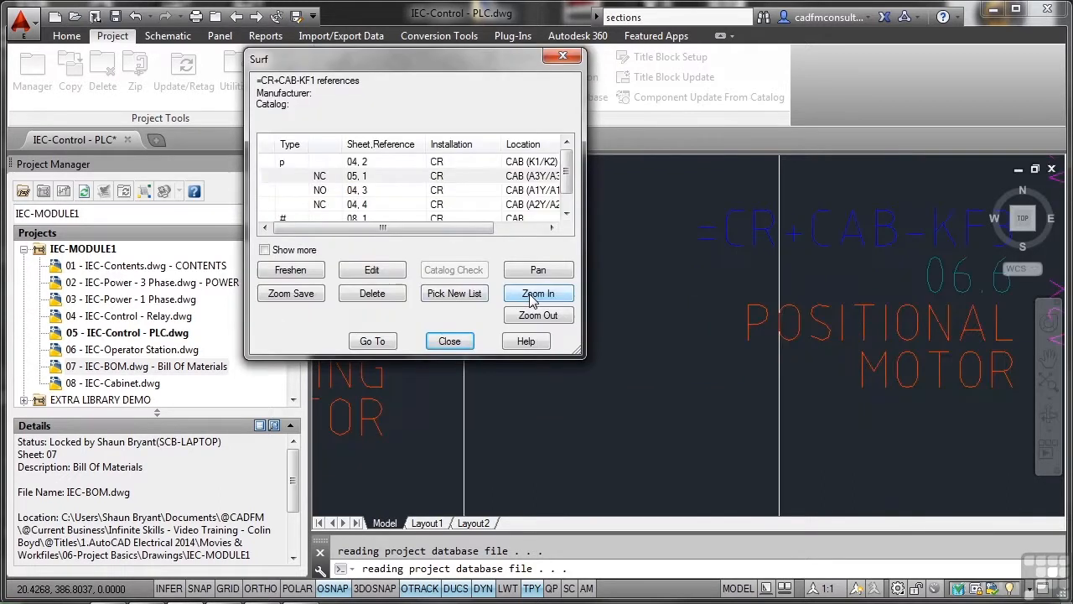
{"action": "left_click", "coordinate": [539, 293]}
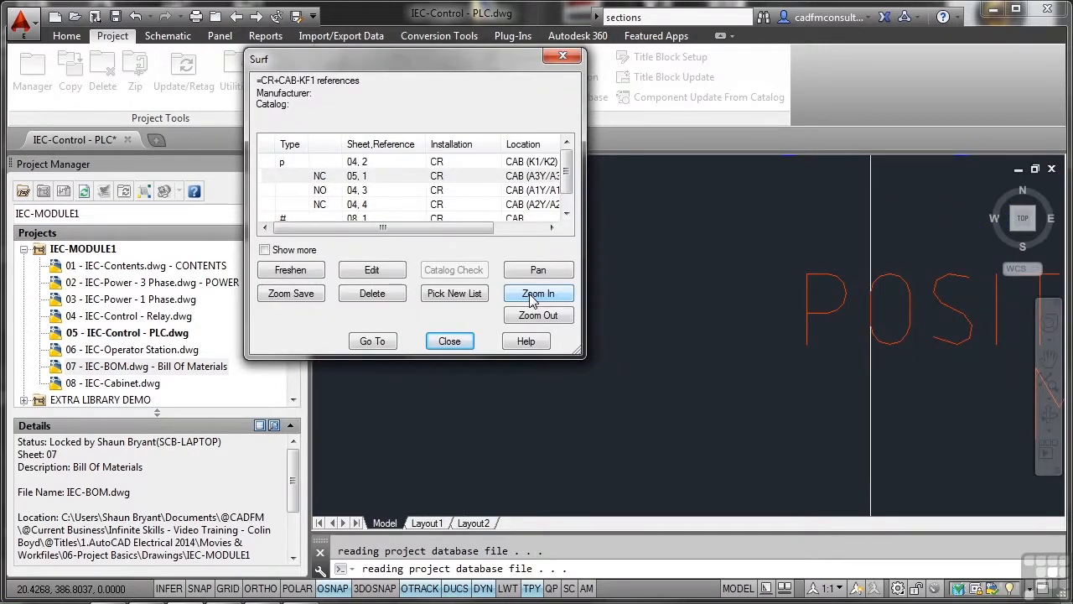
{"action": "left_click", "coordinate": [536, 294]}
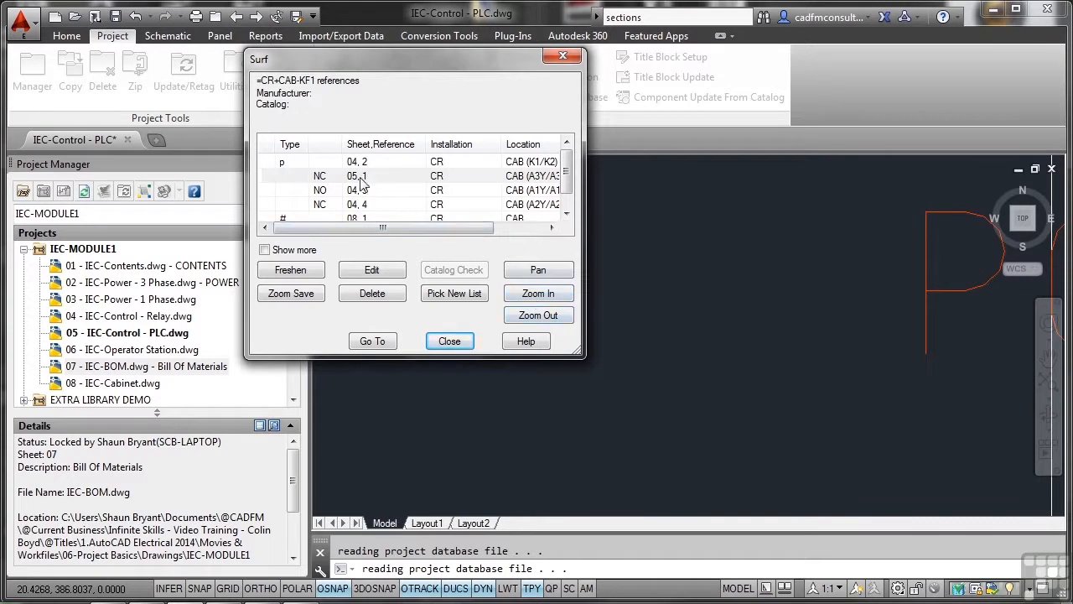
{"action": "left_click", "coordinate": [356, 189]}
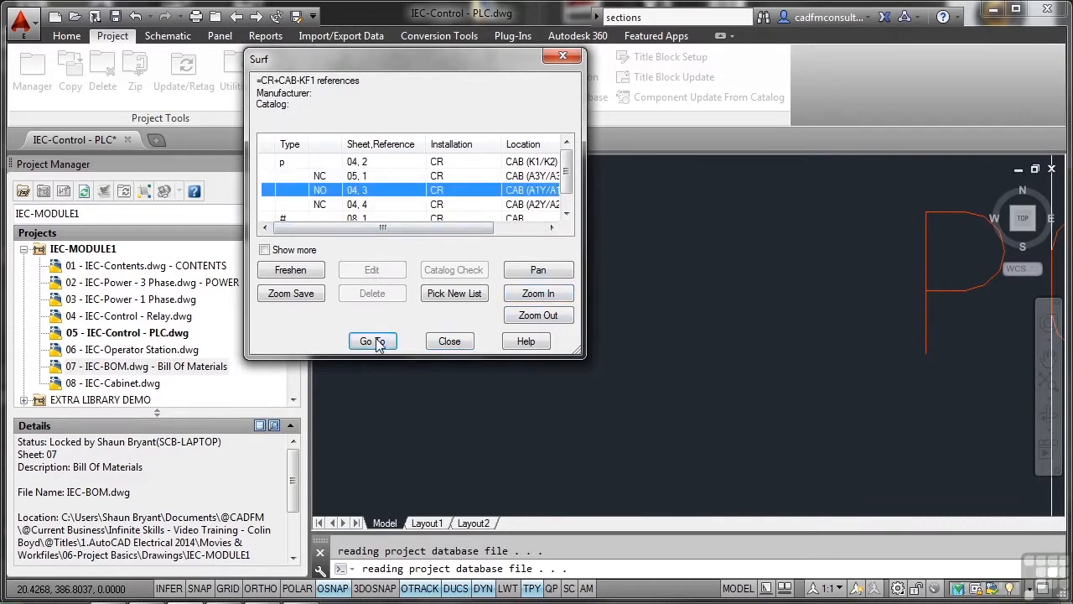
Go To the chosen contact, QSAVE the PLC drawing, and land in IEC-Control - Relay at KF1
{"action": "left_click", "coordinate": [366, 342]}
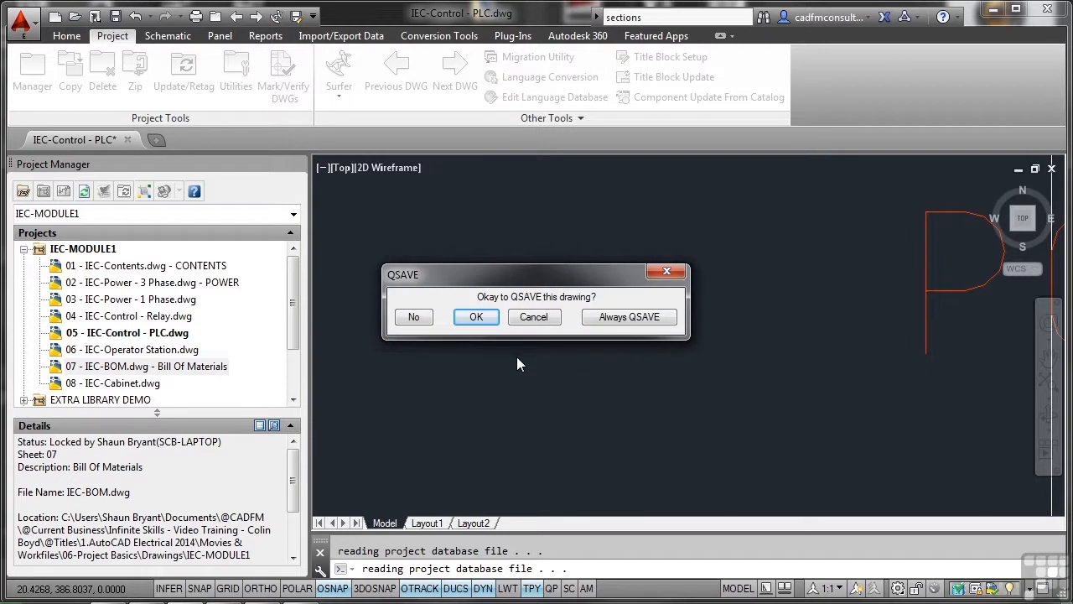
{"action": "left_click", "coordinate": [476, 316]}
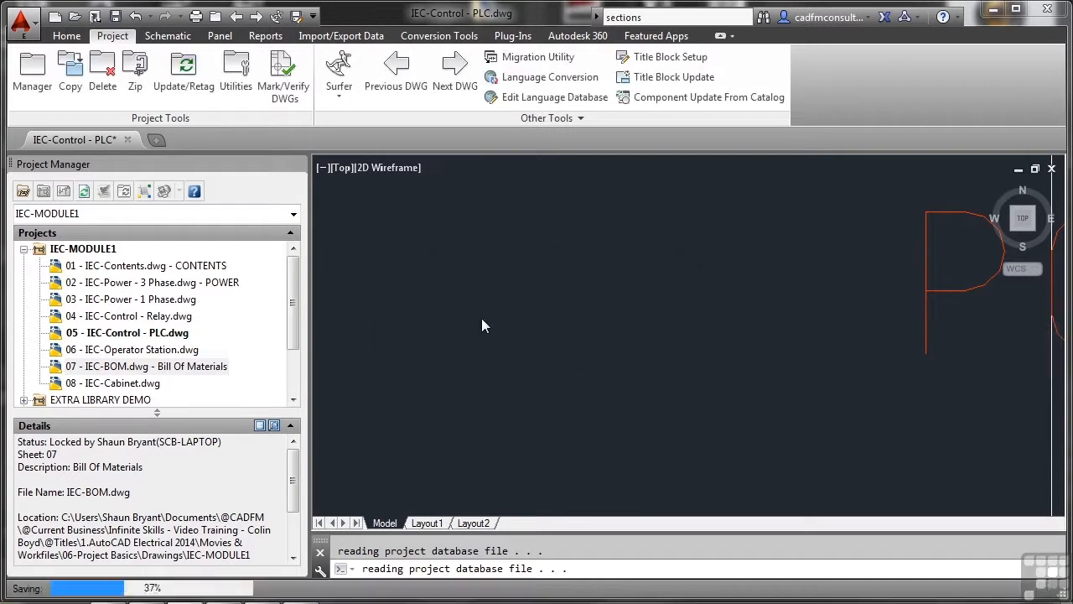
{"action": "double_click", "coordinate": [130, 315]}
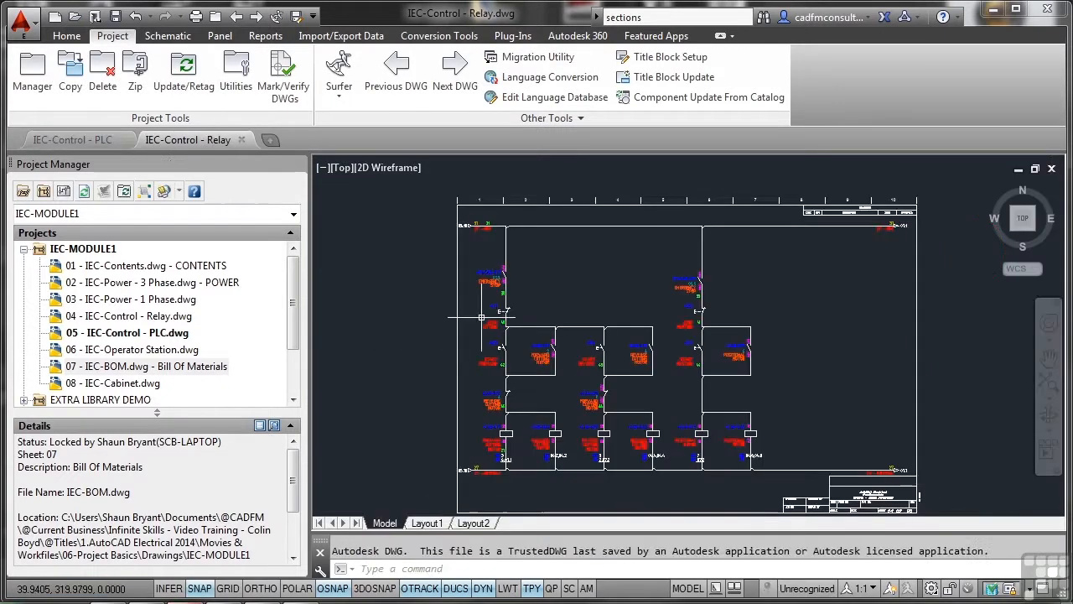
{"action": "left_click", "coordinate": [338, 70]}
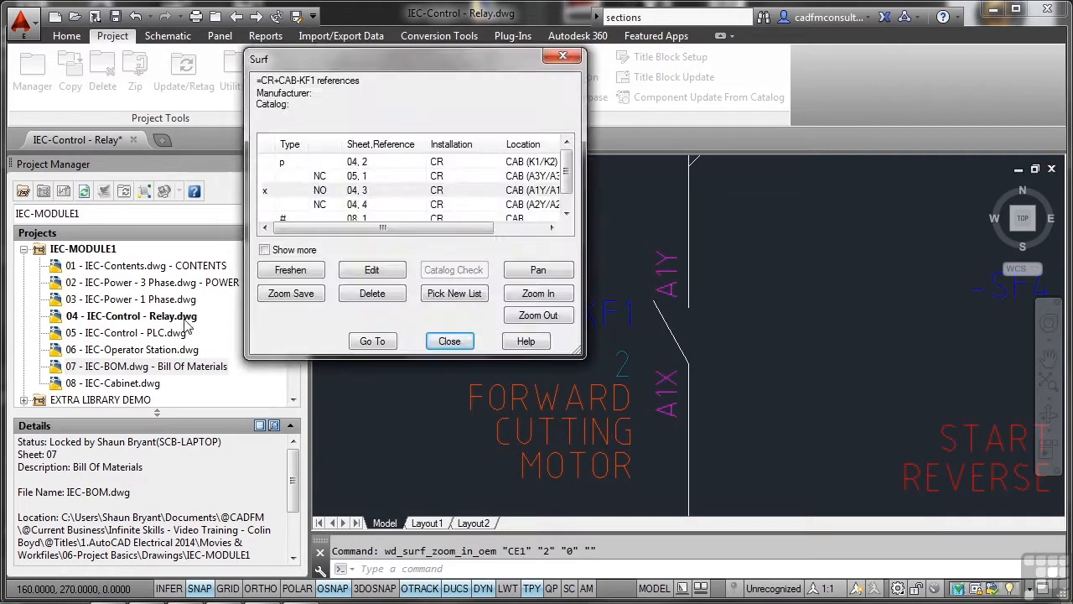
{"action": "mouse_move", "coordinate": [600, 426]}
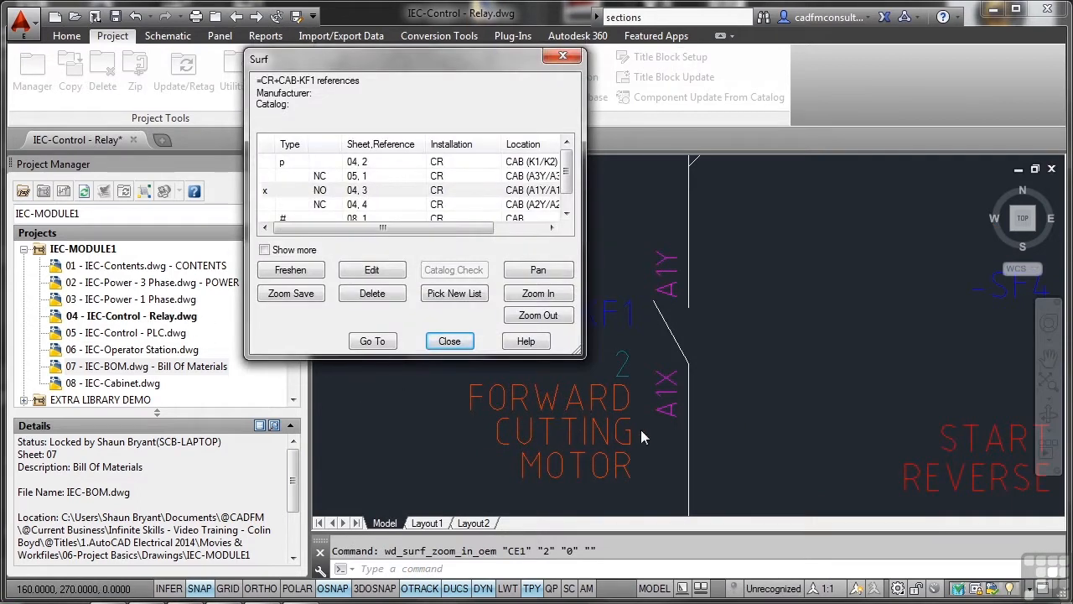
{"action": "mouse_move", "coordinate": [741, 409]}
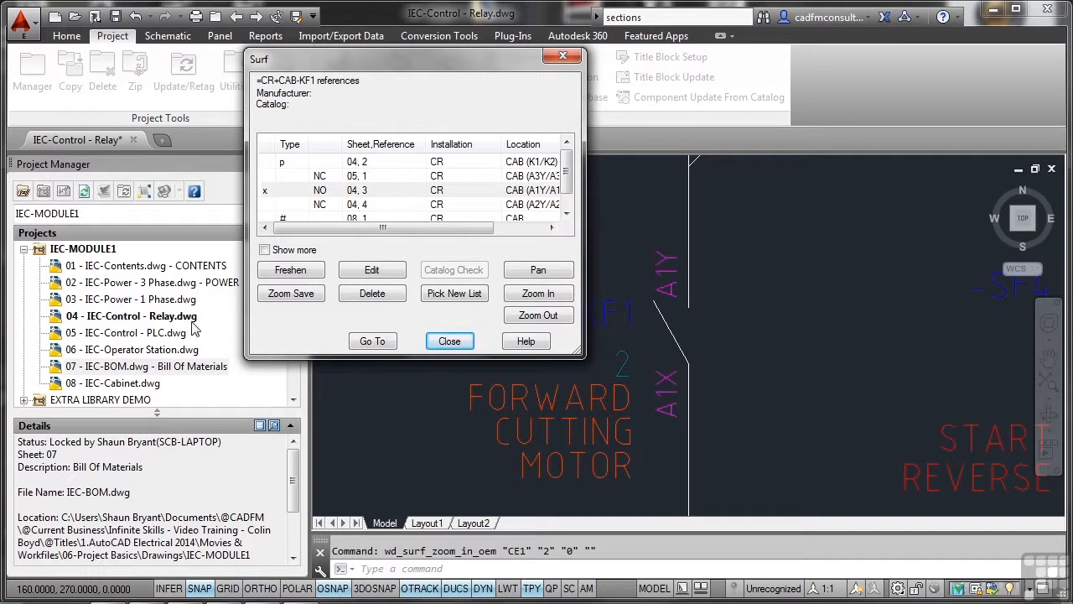
{"action": "mouse_move", "coordinate": [545, 439]}
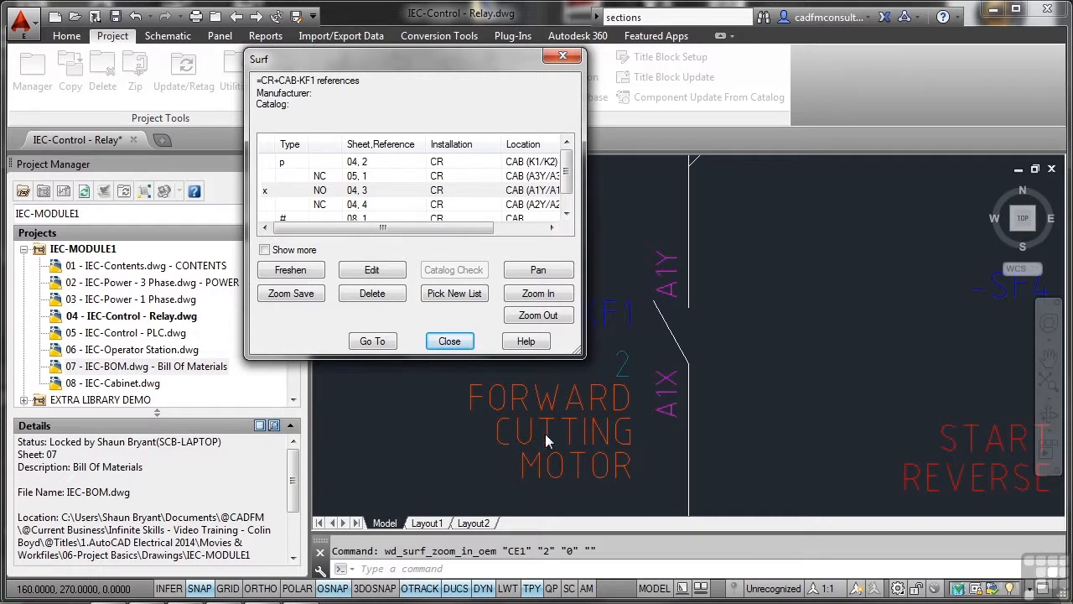
{"action": "mouse_move", "coordinate": [559, 430]}
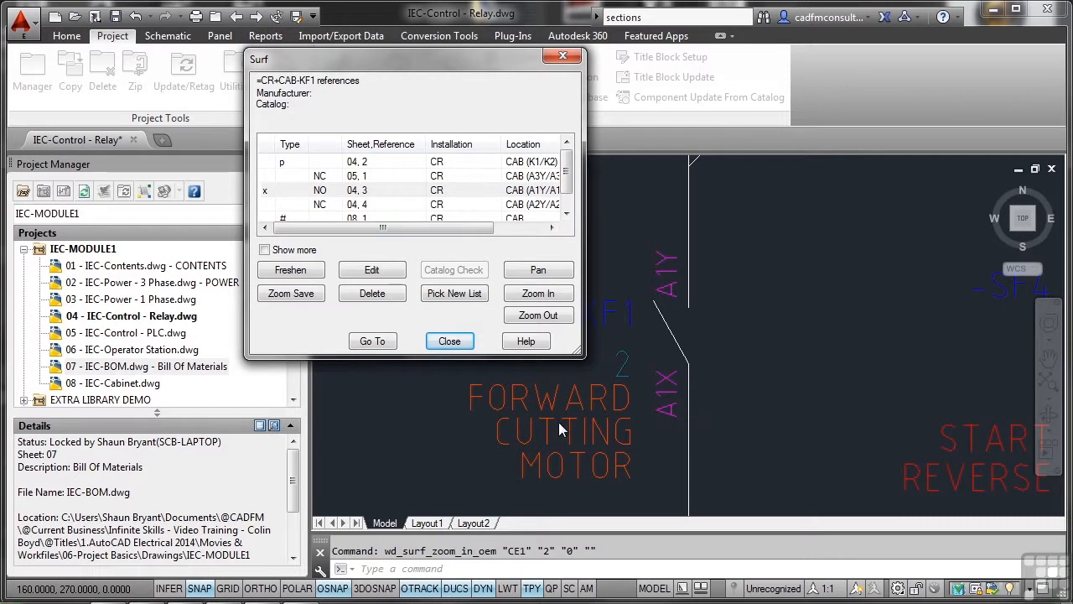
{"action": "mouse_move", "coordinate": [731, 402]}
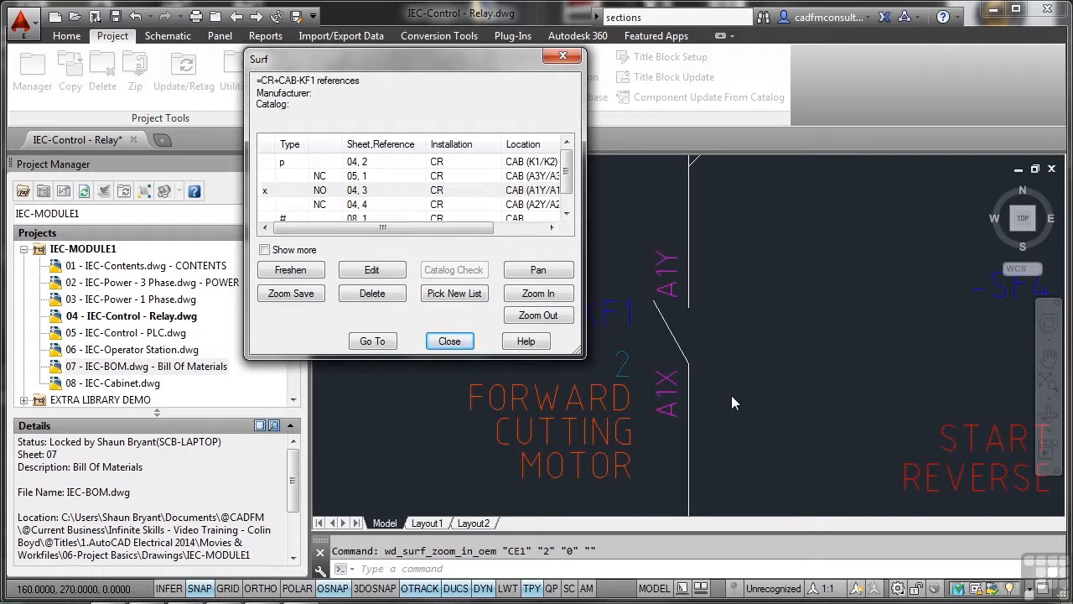
{"action": "mouse_move", "coordinate": [708, 399]}
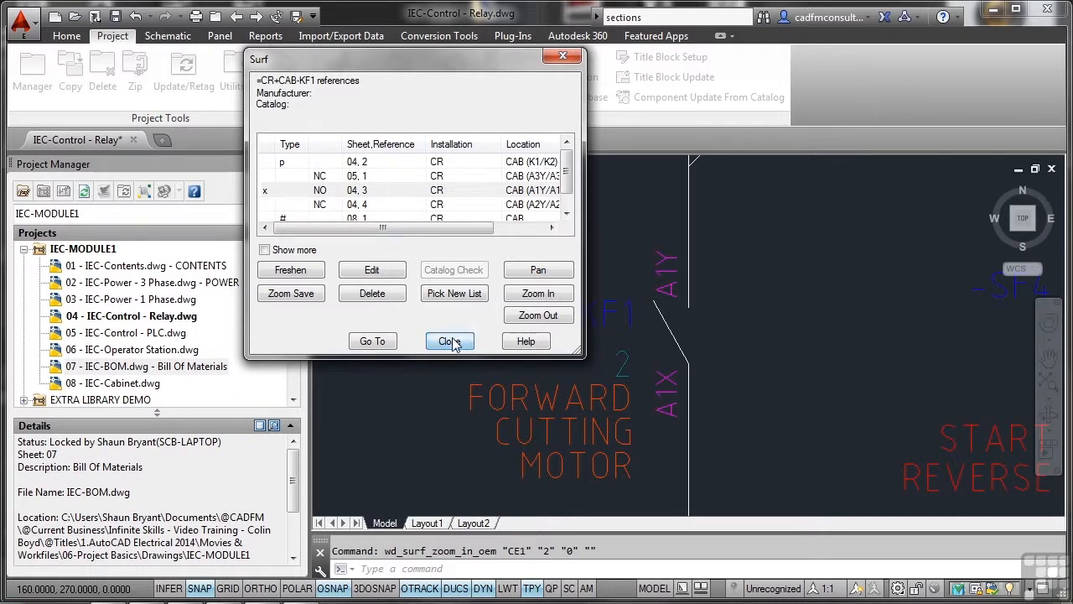
Close the Surf dialog and reopen 05 IEC-Control - PLC.dwg from the Project Manager
{"action": "left_click", "coordinate": [449, 340]}
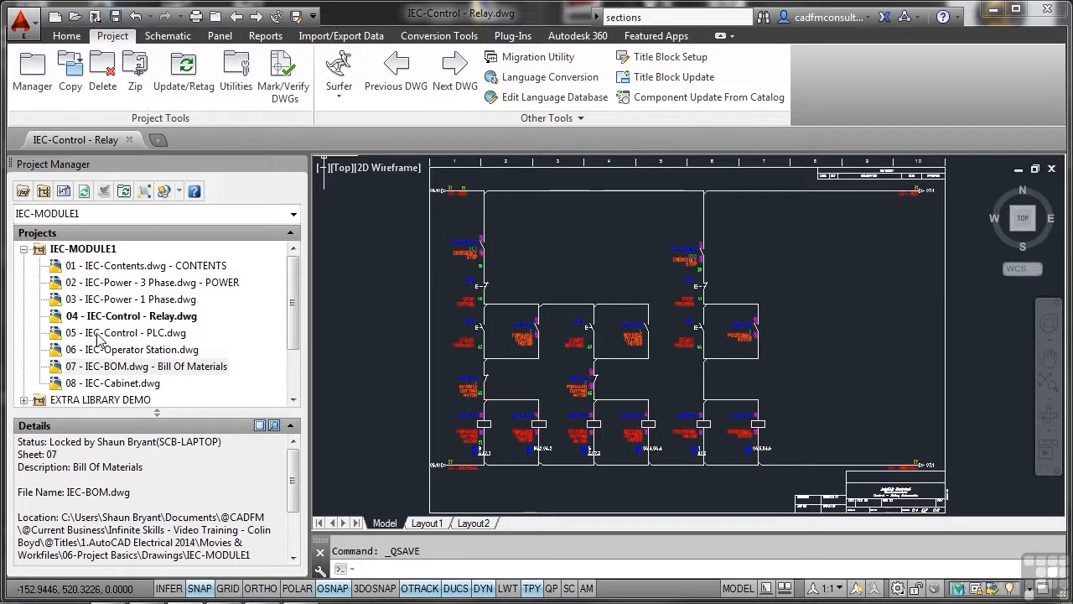
{"action": "double_click", "coordinate": [125, 332]}
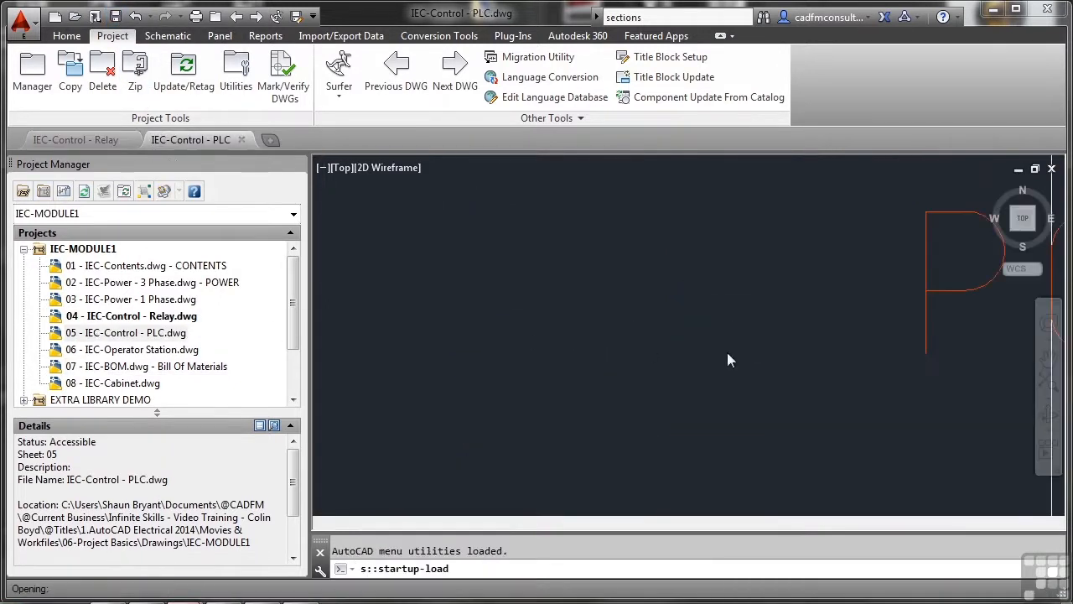